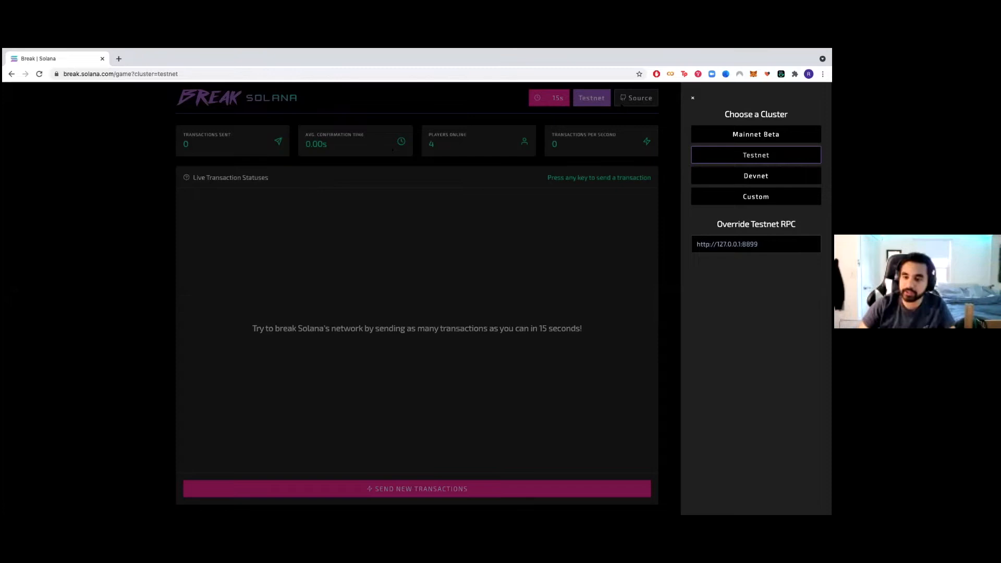
# - Close the Choose a Cluster panel with Testnet left selected
pyautogui.click(694, 98)
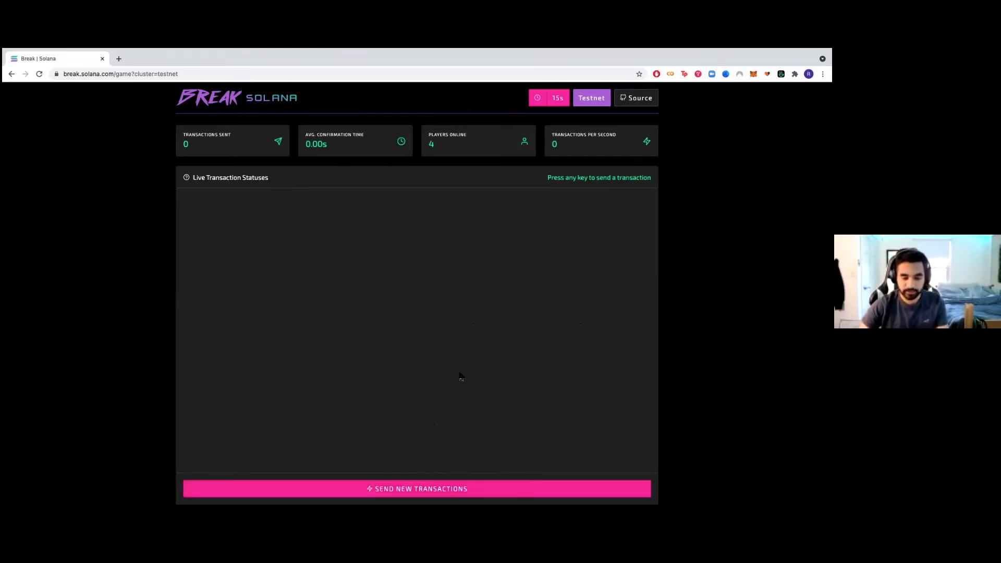
# - Send transactions with the space bar until the 15-second Testnet round ends
pyautogui.press('space')
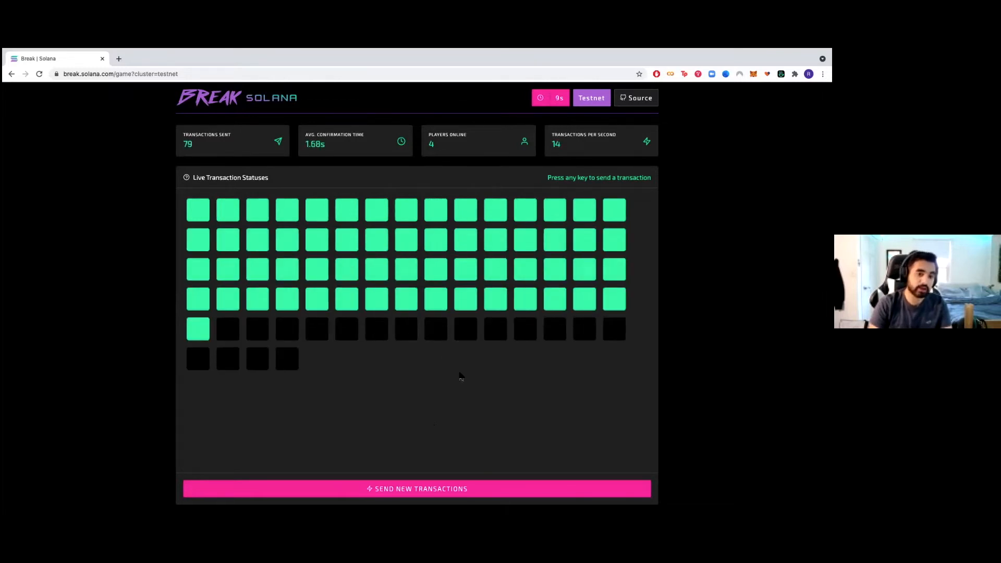
pyautogui.press('space')
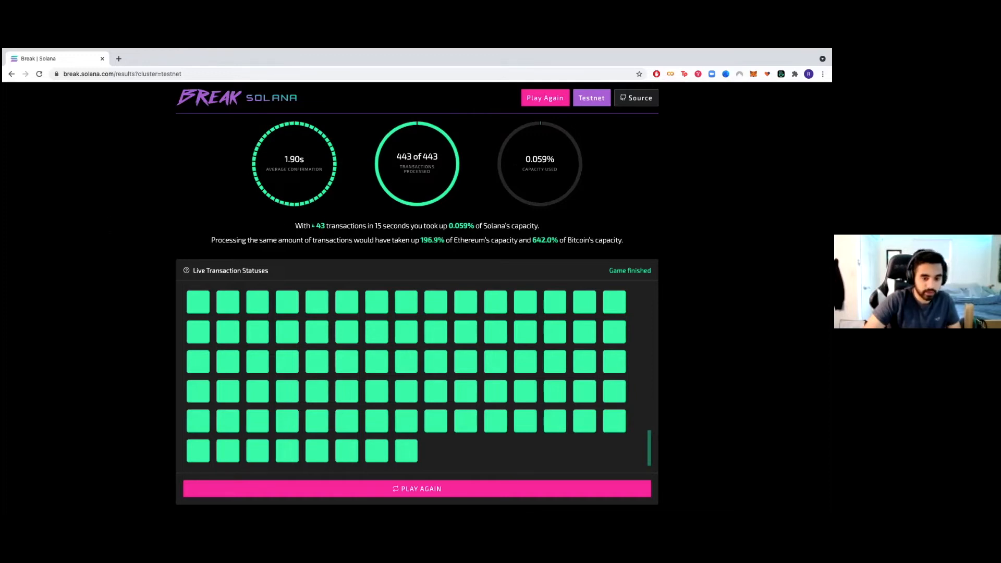
# - Highlight the 443-transaction and 196.9% figures, view a transaction in Solana Explorer, then close its details
pyautogui.tripleClick(416, 226)
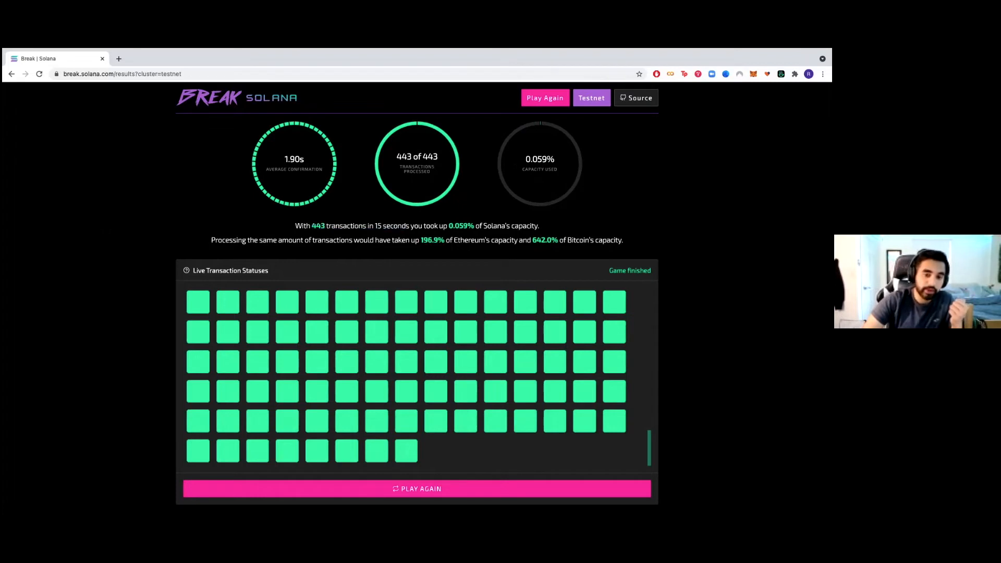
pyautogui.doubleClick(430, 240)
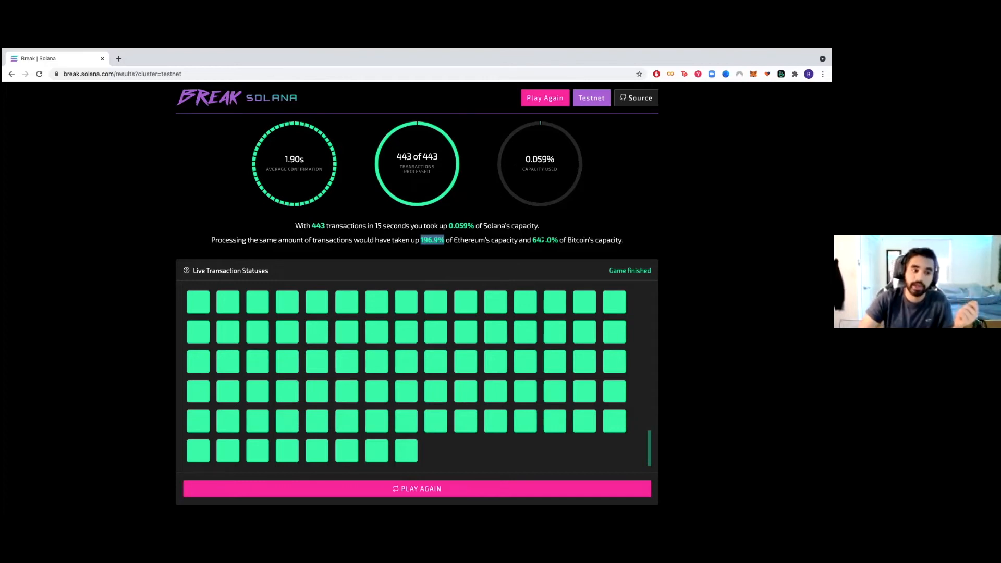
pyautogui.moveTo(485, 312)
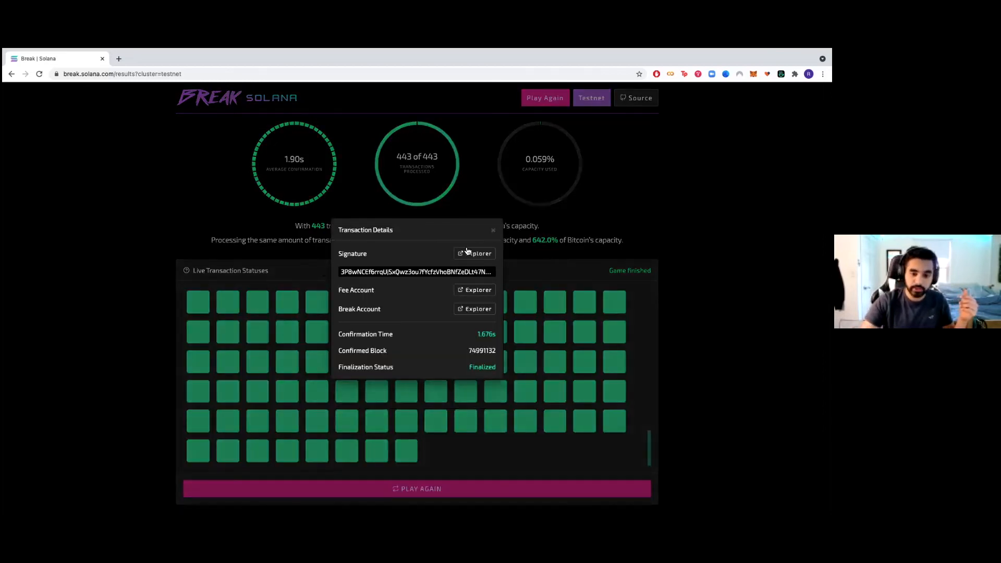
pyautogui.click(475, 253)
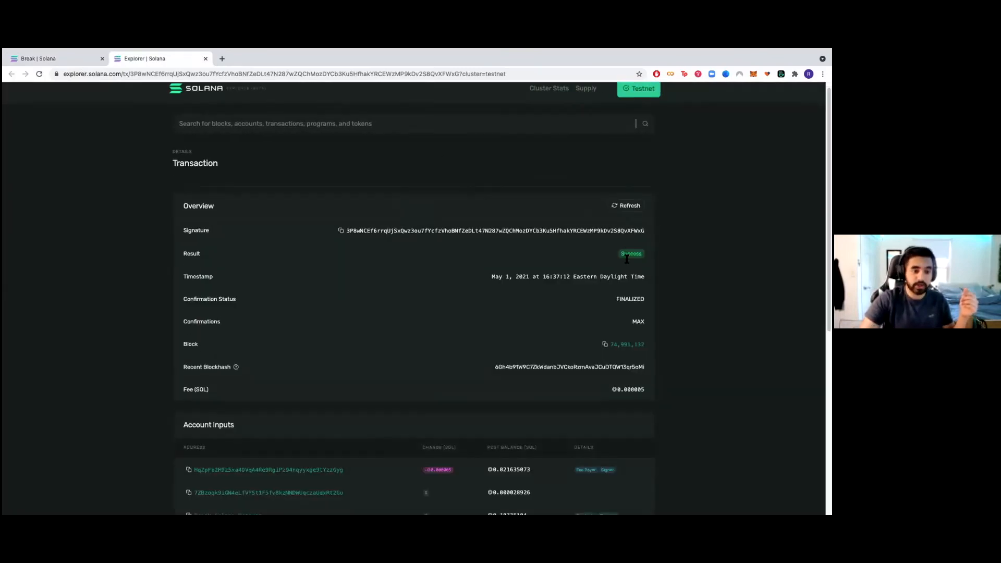
pyautogui.scroll(-3)
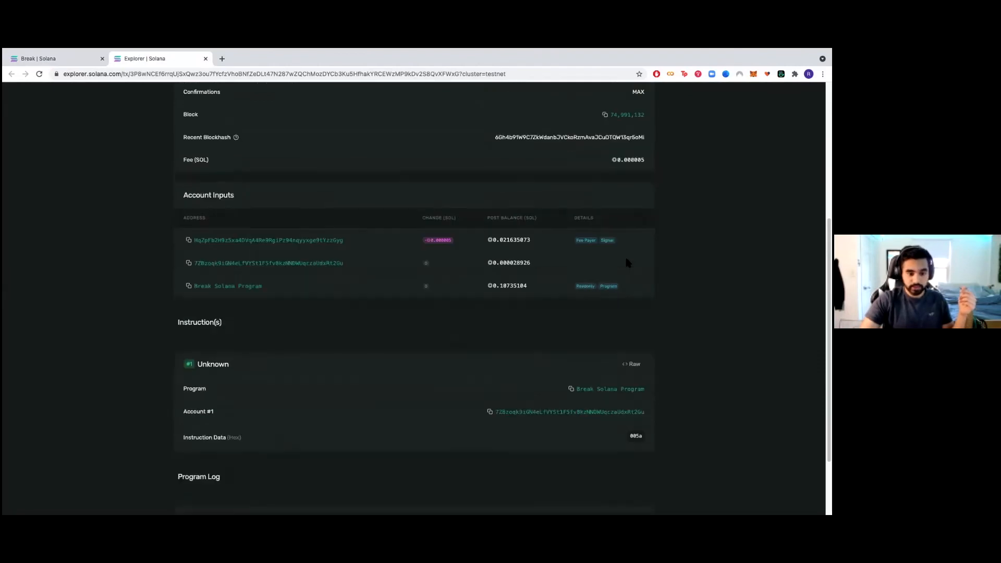
pyautogui.click(47, 58)
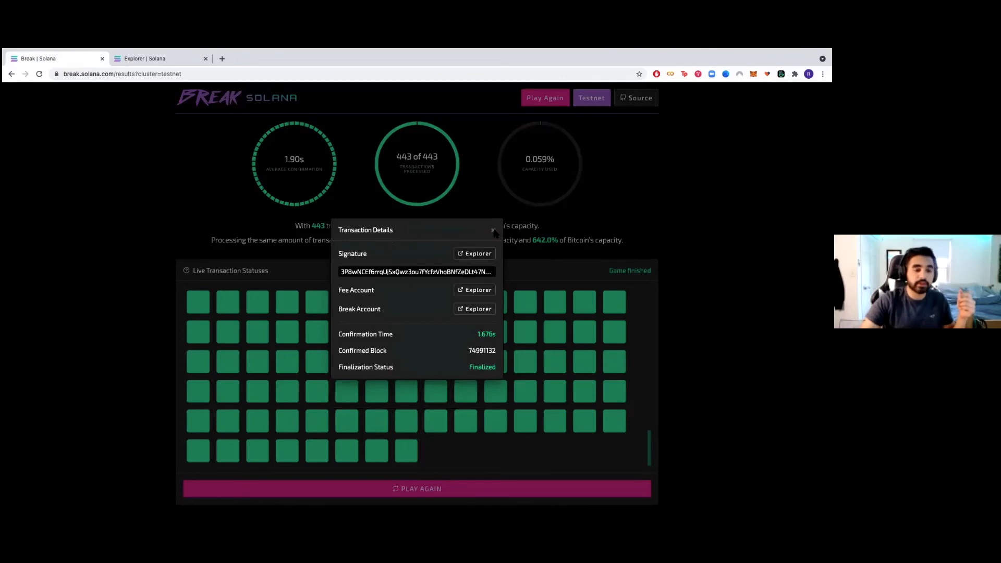
pyautogui.click(493, 231)
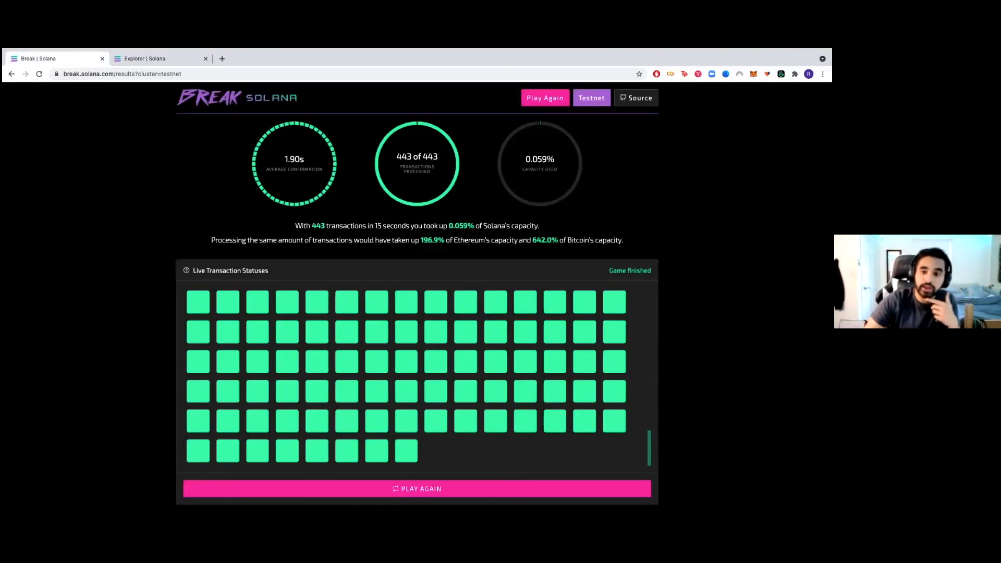